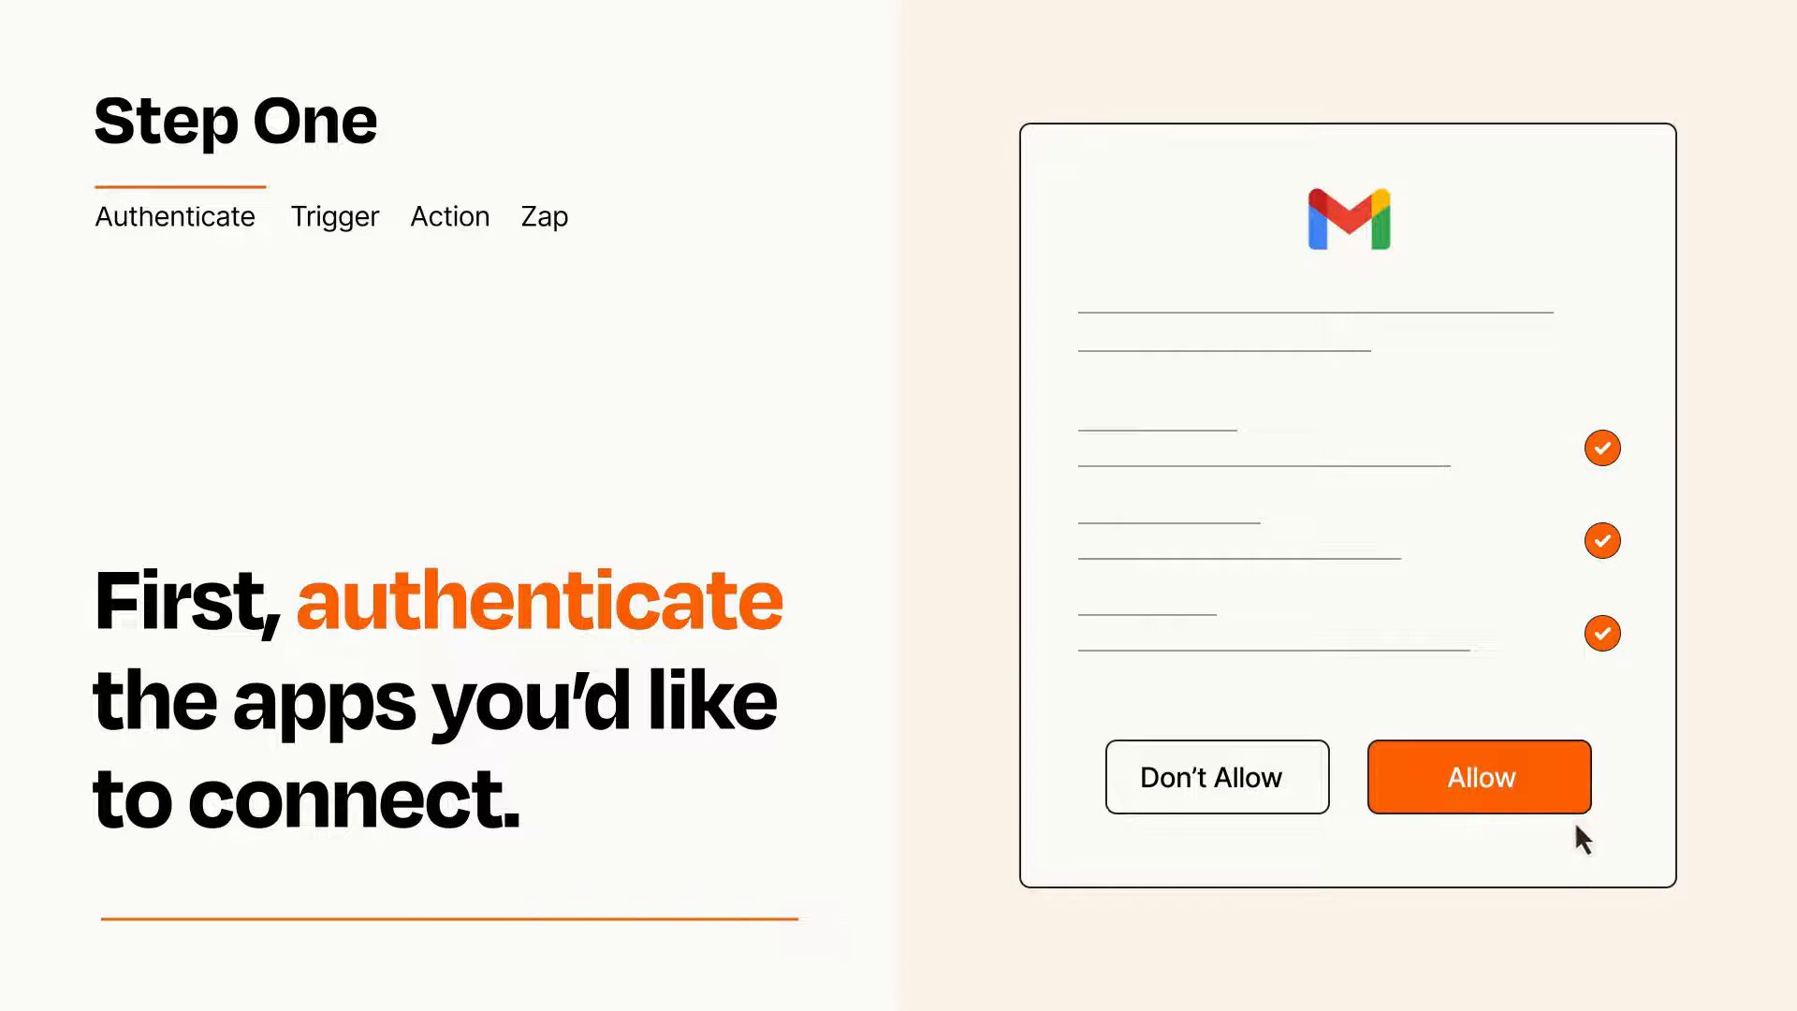
Allow Zapier access to the Gmail account on the authorization prompt.
{"action": "left_click", "coordinate": [1477, 776]}
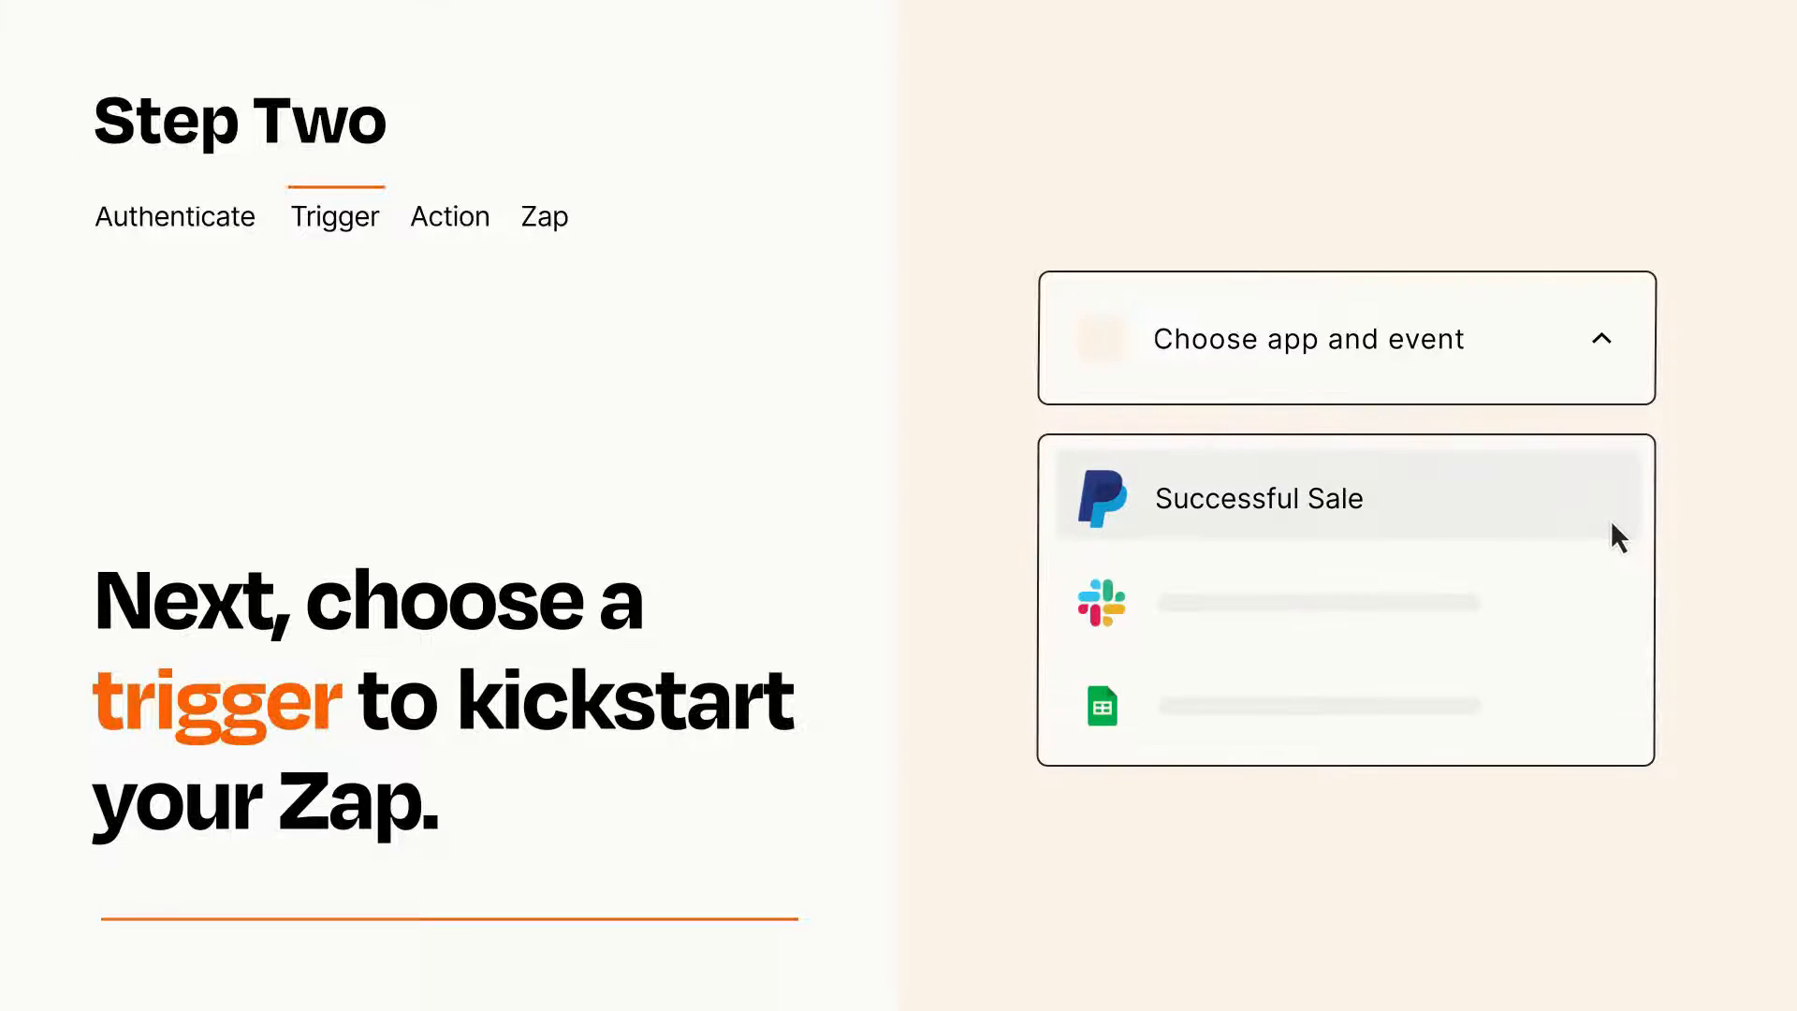
{"action": "mouse_move", "coordinate": [1619, 598]}
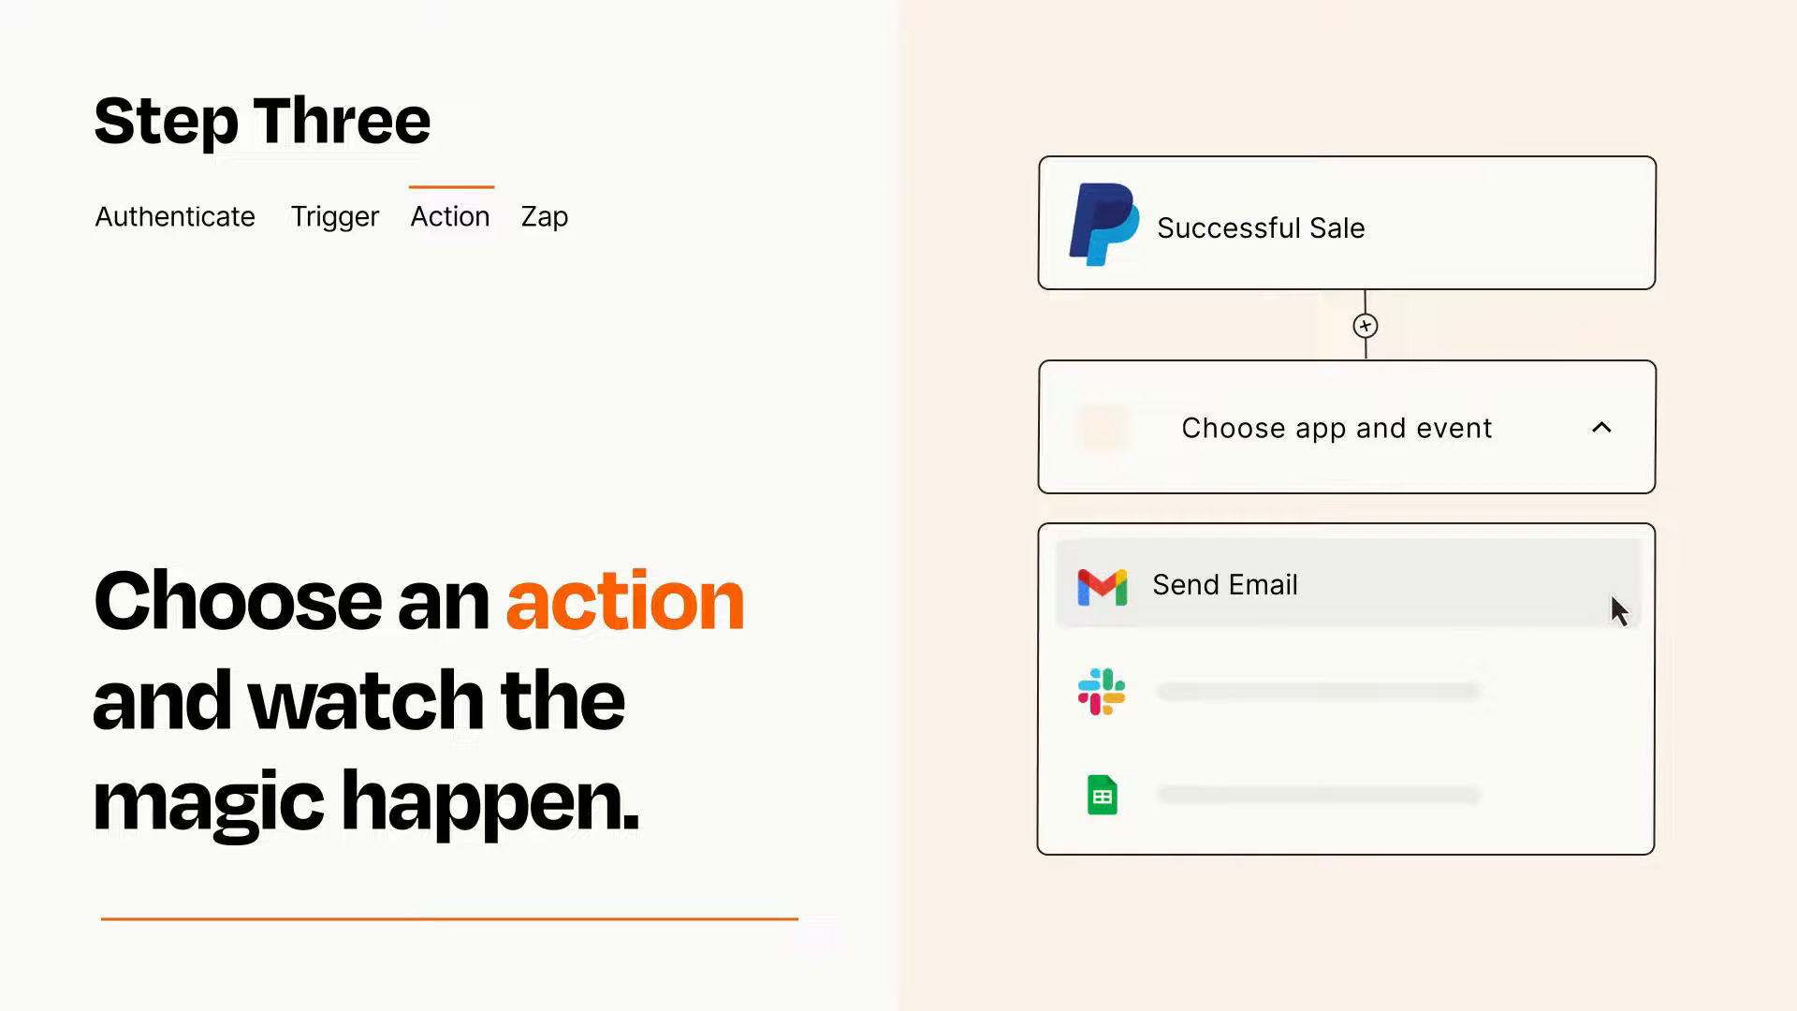
Choose Gmail's Send Email as the action beneath the PayPal Successful Sale trigger.
{"action": "left_click", "coordinate": [1223, 584]}
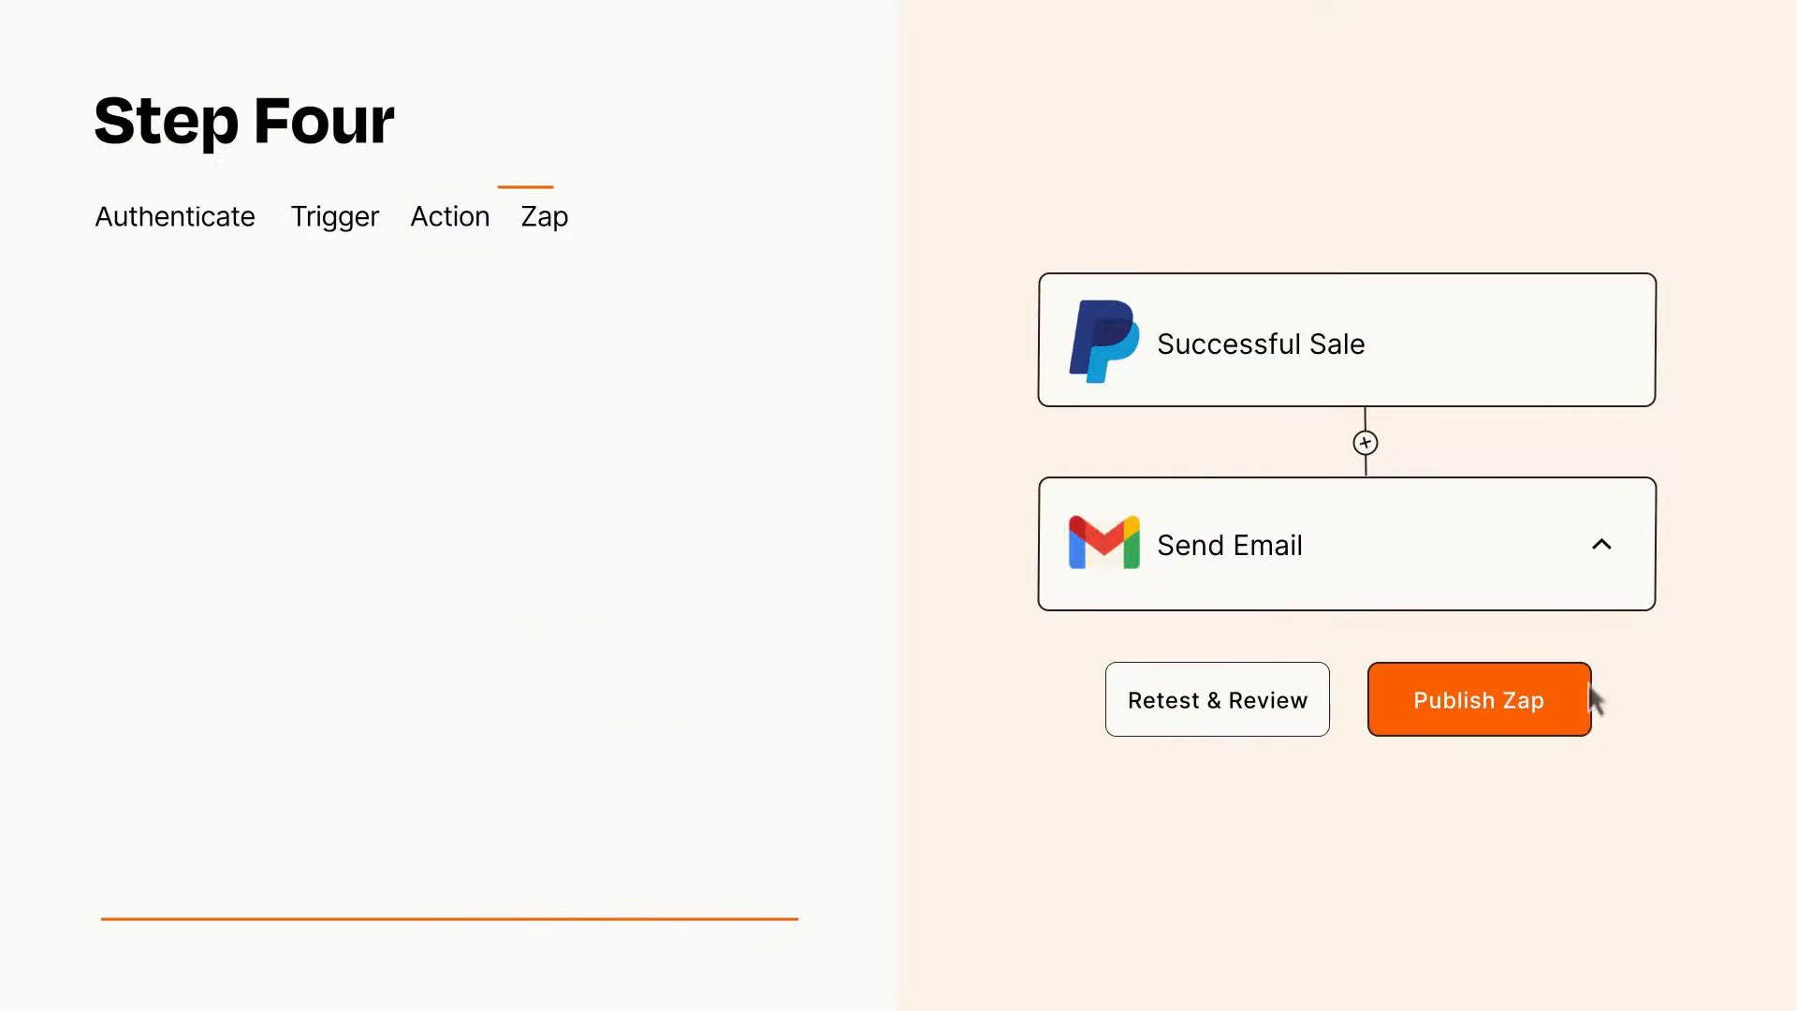
Publish the PayPal-to-Gmail Zap and turn it on.
{"action": "left_click", "coordinate": [1477, 699]}
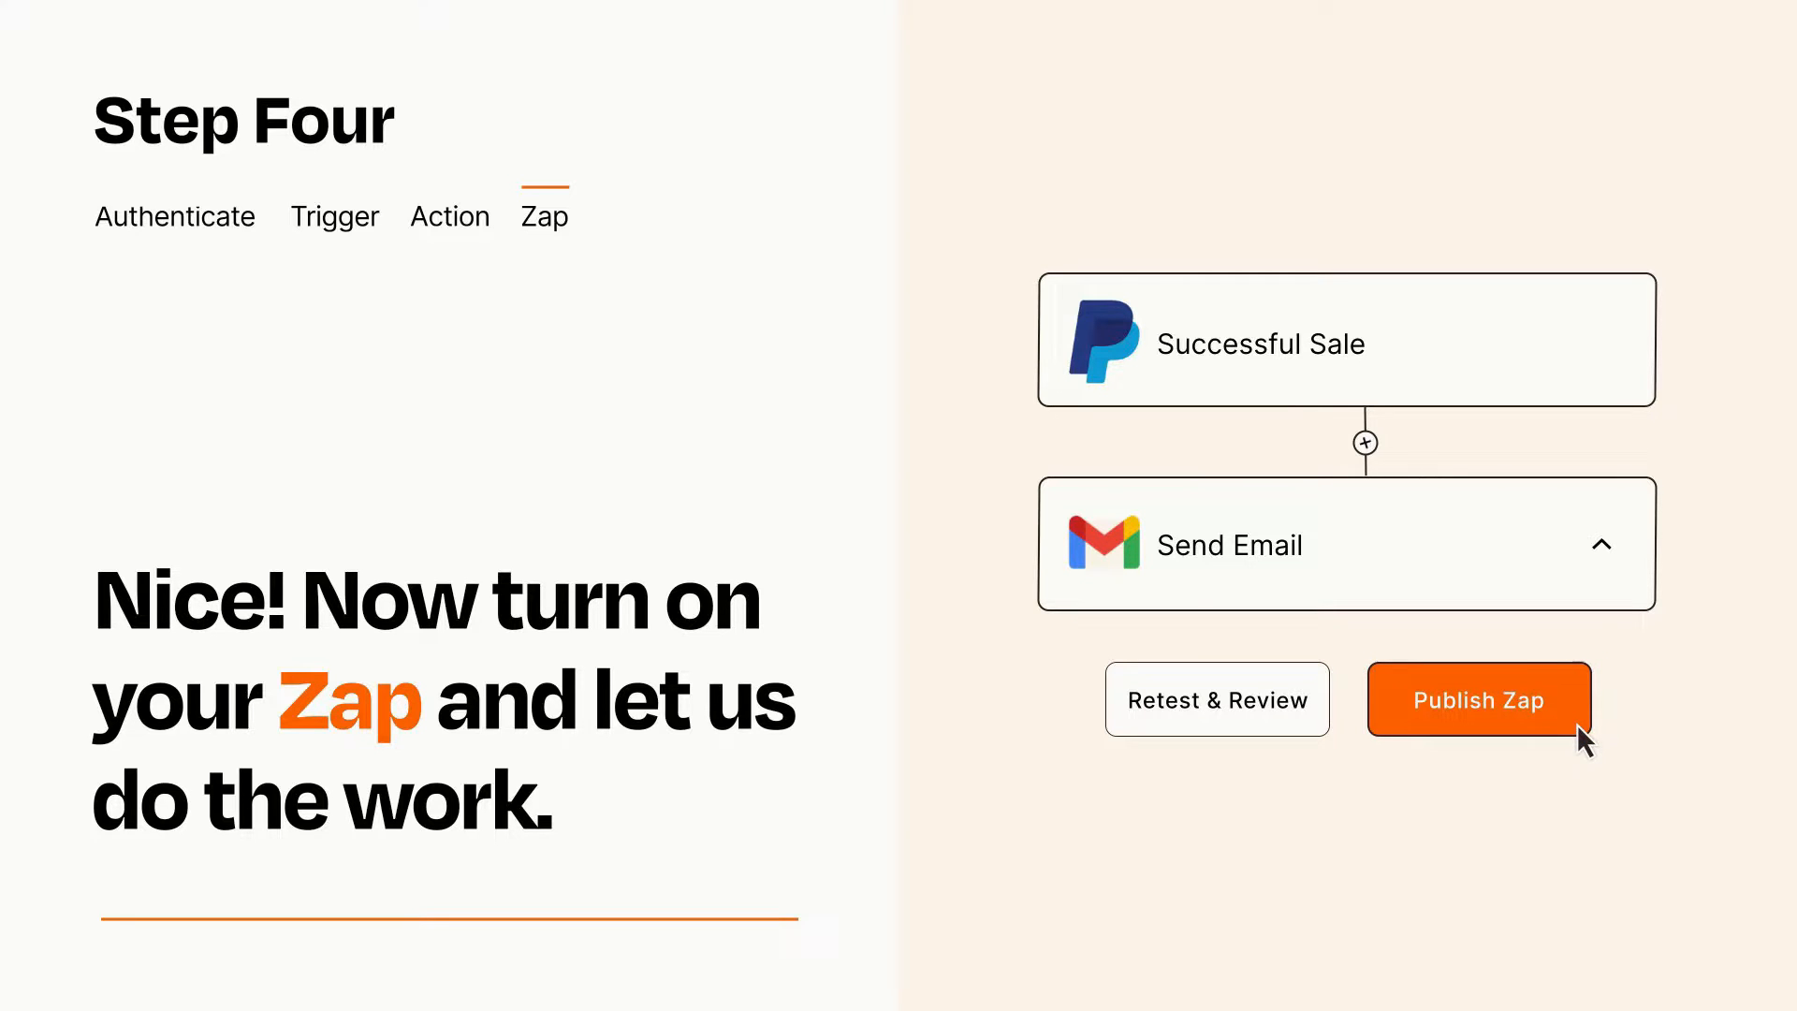
{"action": "left_click", "coordinate": [1479, 699]}
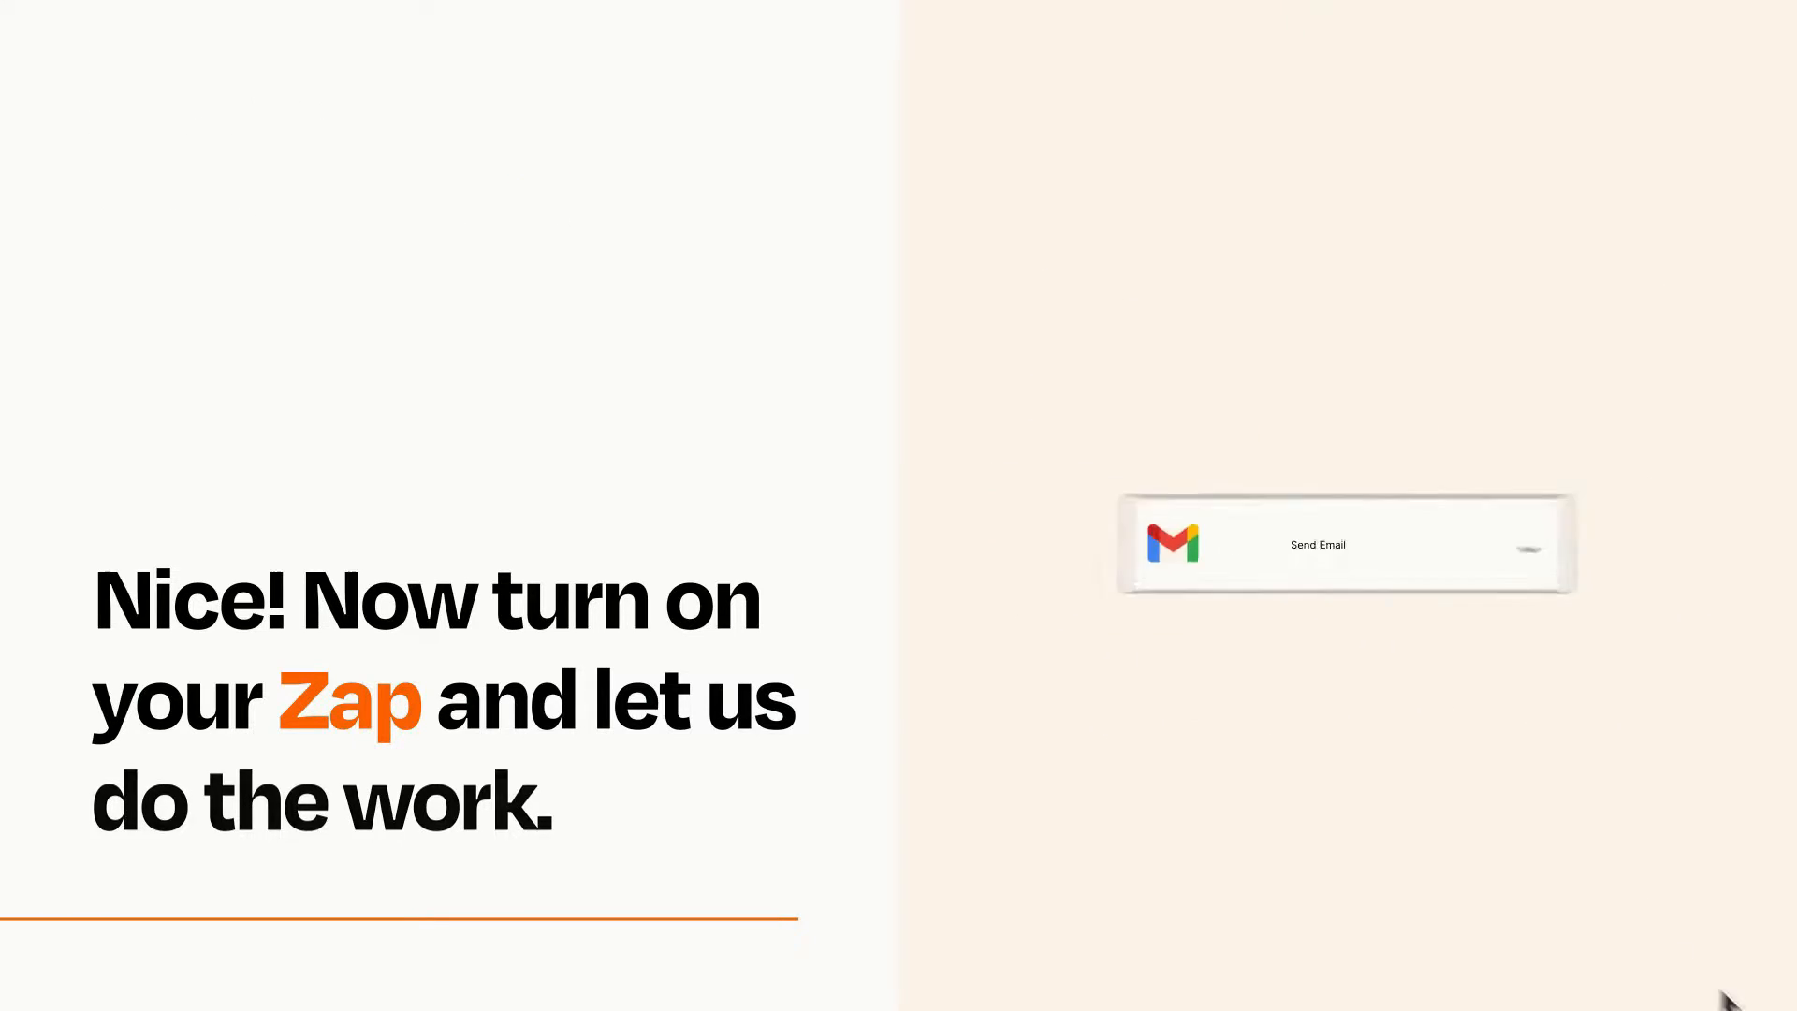